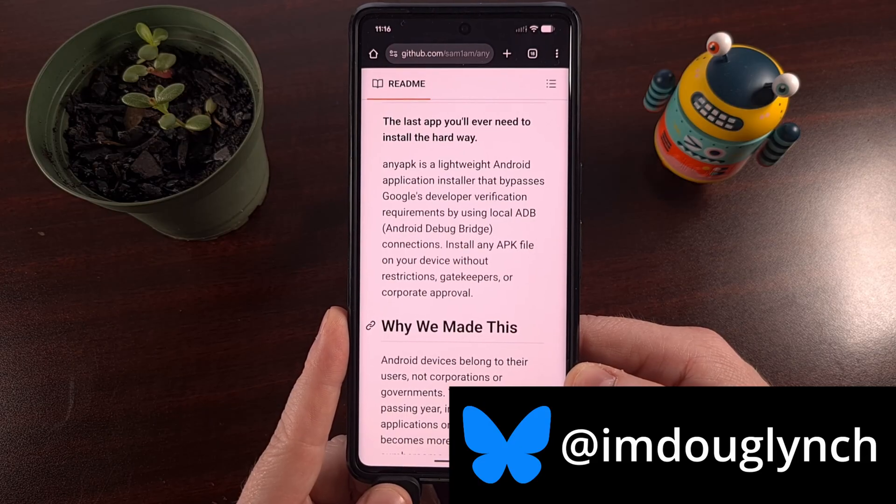
Step: Scroll the anyapk GitHub releases page down to the APK download
scroll(down, 3)
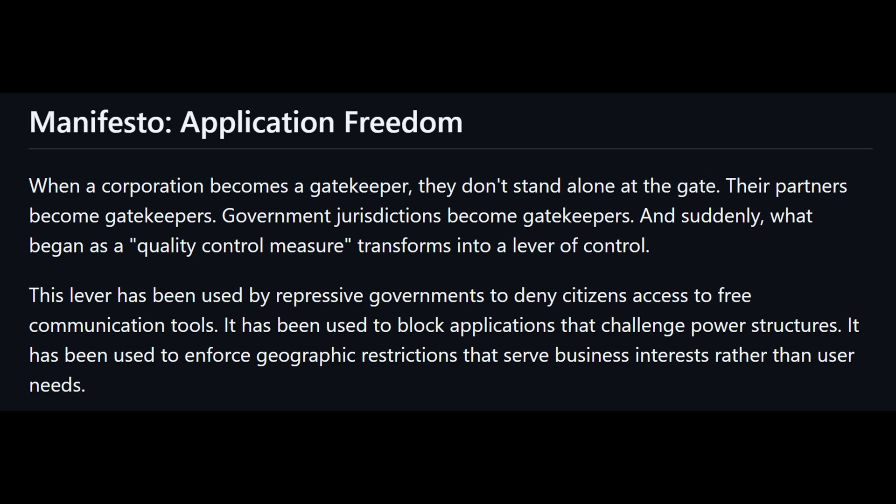
scroll(down, 3)
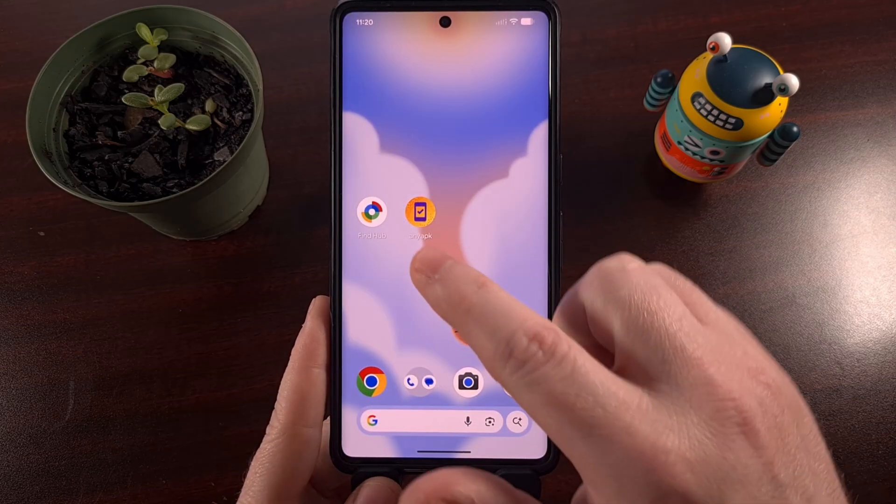
Step: Go into System settings and reach Developer options with Wireless debugging
click(420, 215)
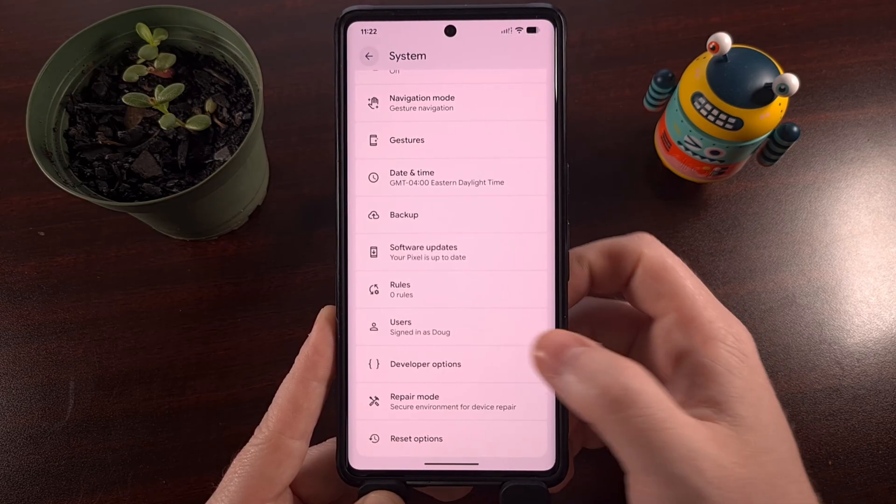
click(426, 364)
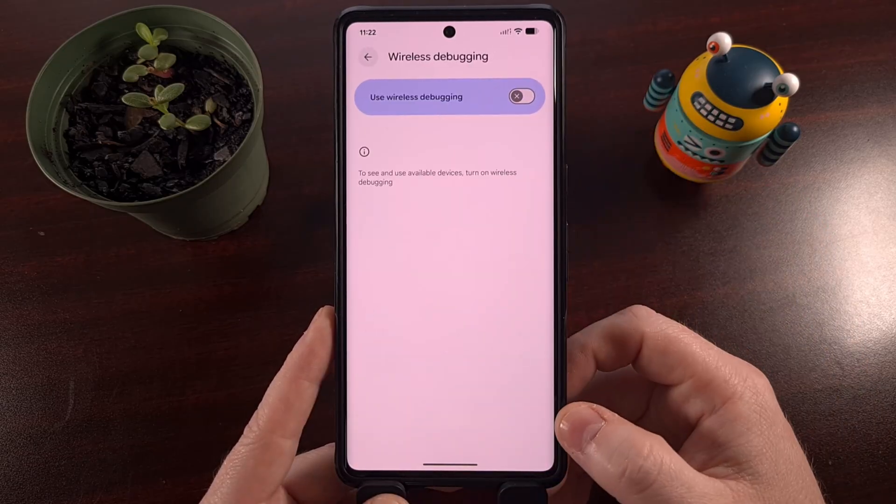
Step: Switch wireless debugging on and always allow it on this network
click(521, 96)
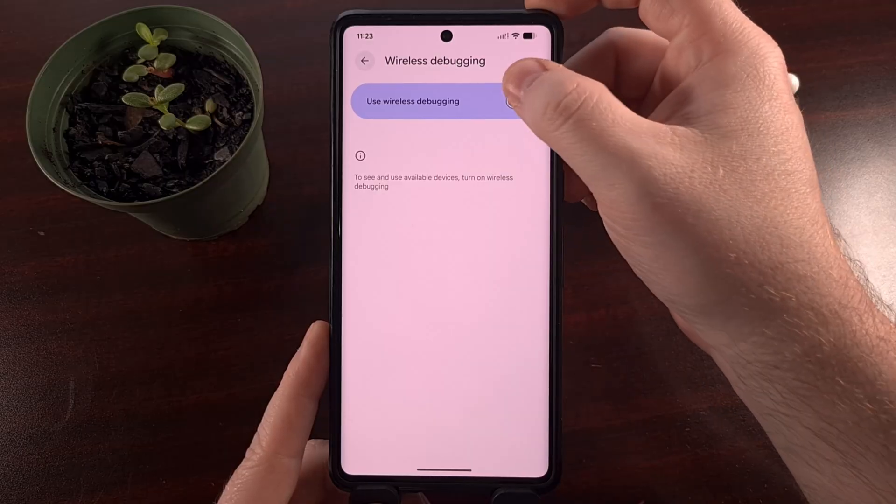
click(518, 101)
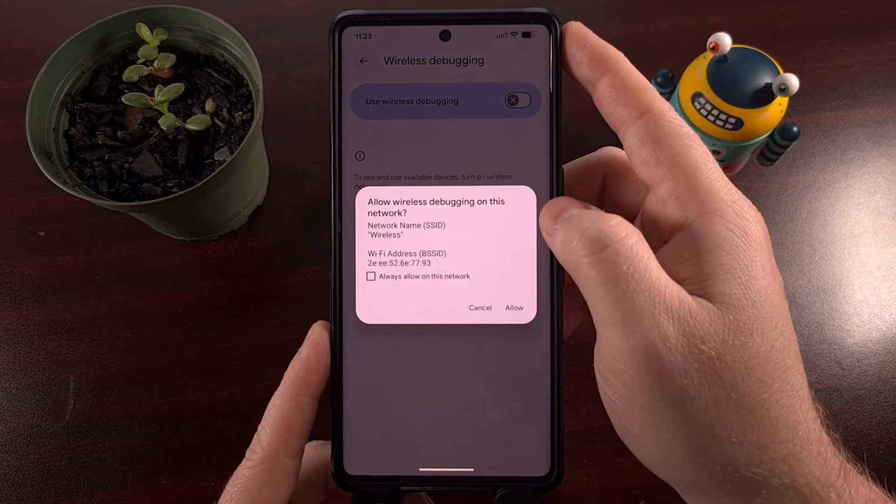
click(371, 277)
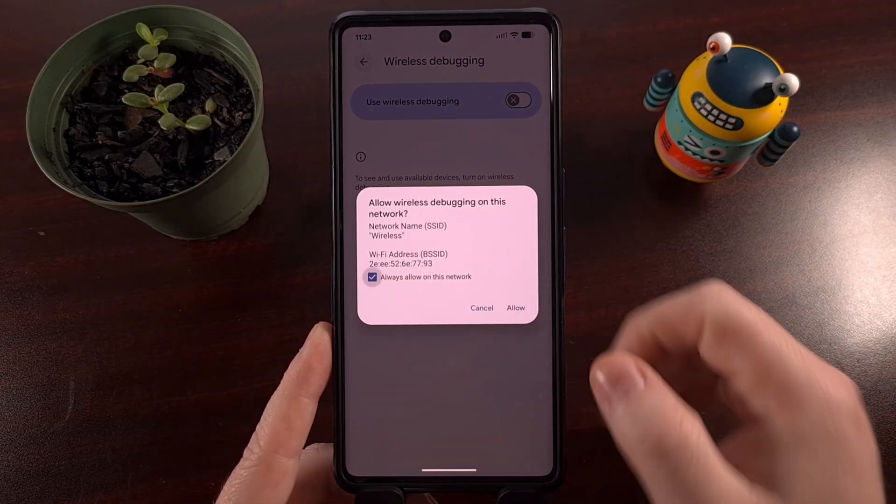
click(516, 307)
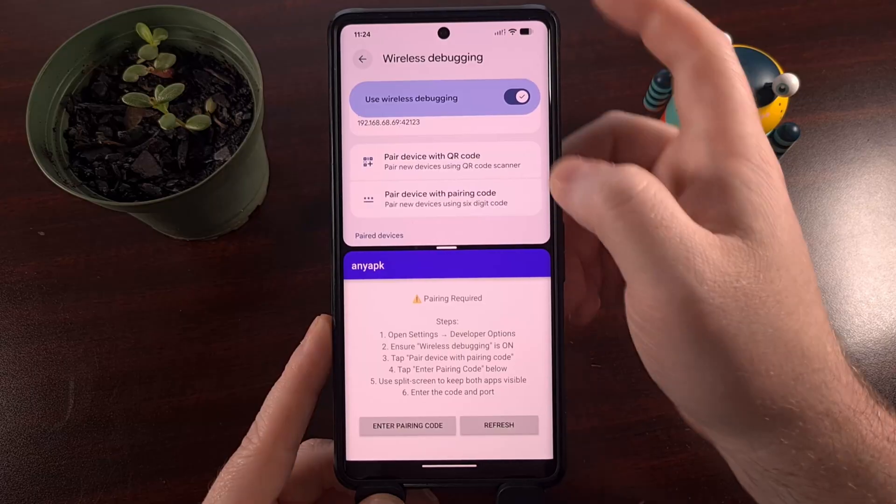
Step: Pair anyapk using the six-digit pairing code and port 39093 so it shows Connected
click(445, 198)
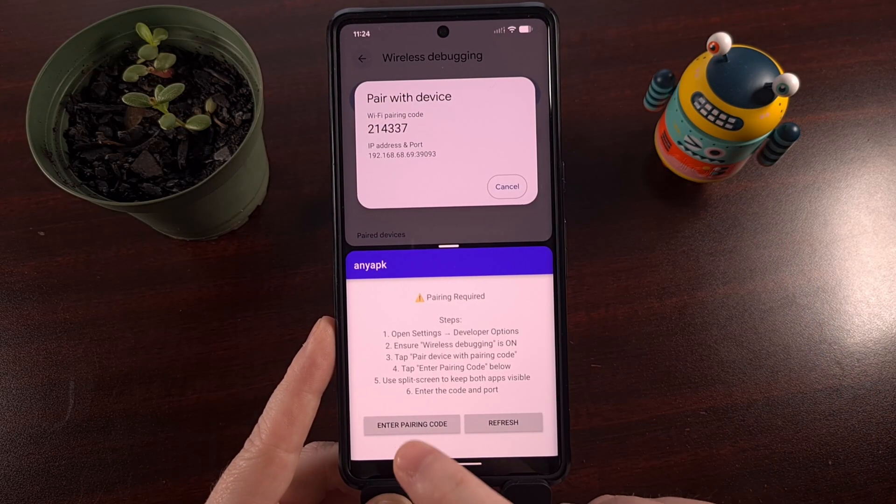
click(410, 425)
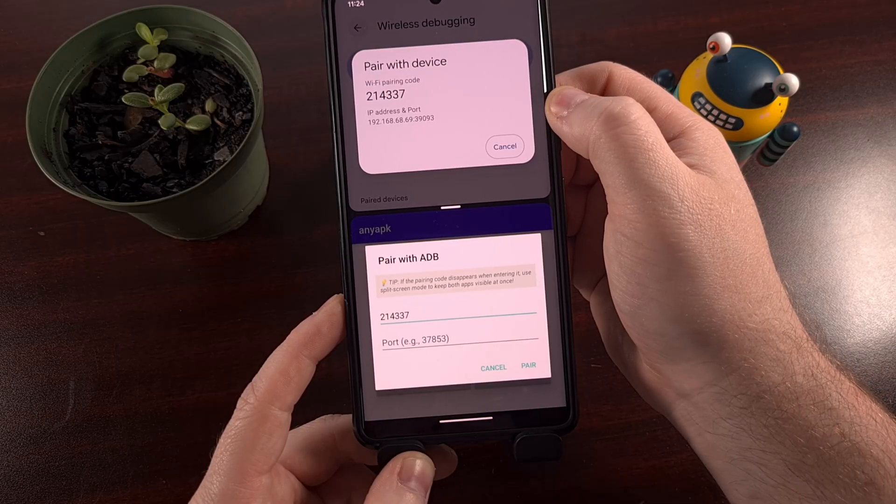
click(446, 340)
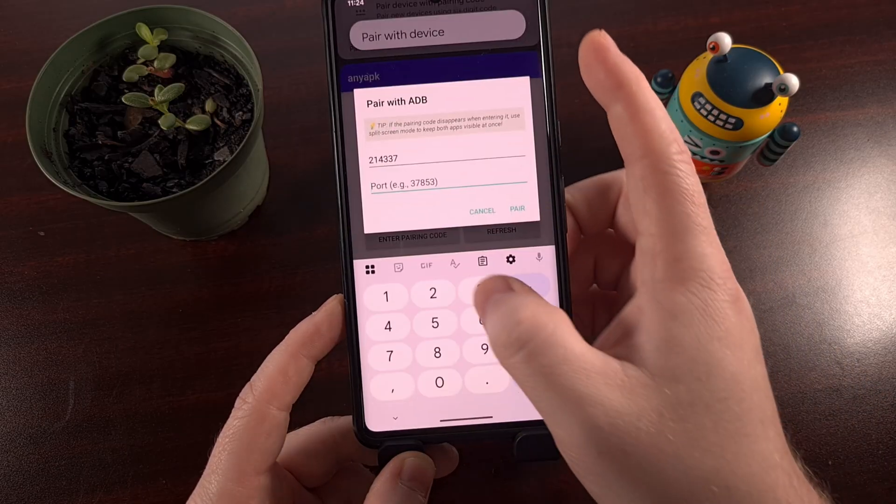
text(39093)
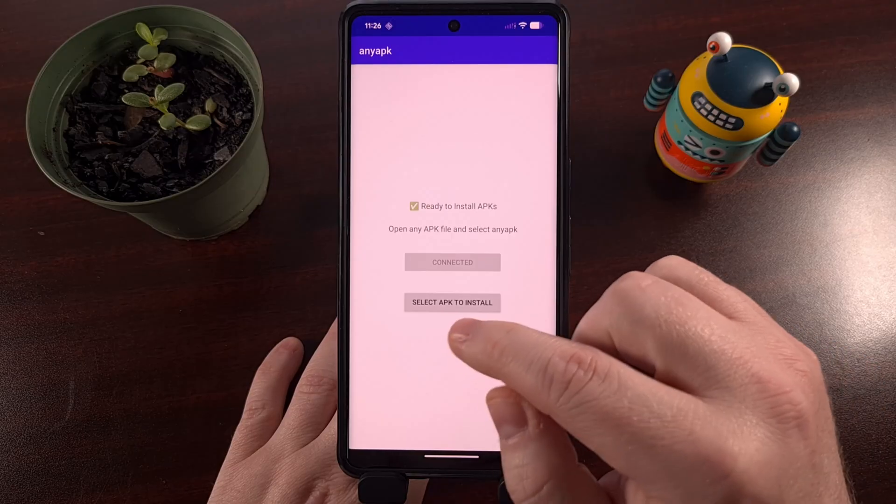
Step: Select the Root Checker Basic APK and install it through anyapk
click(452, 302)
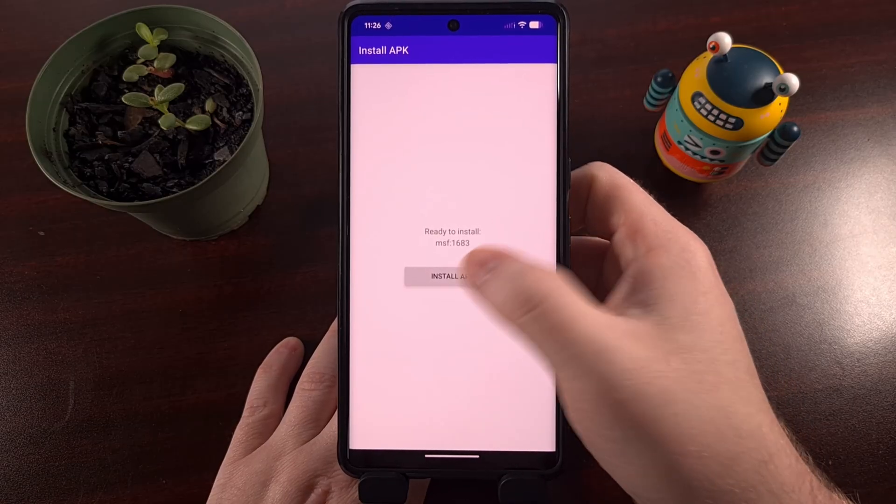
click(452, 277)
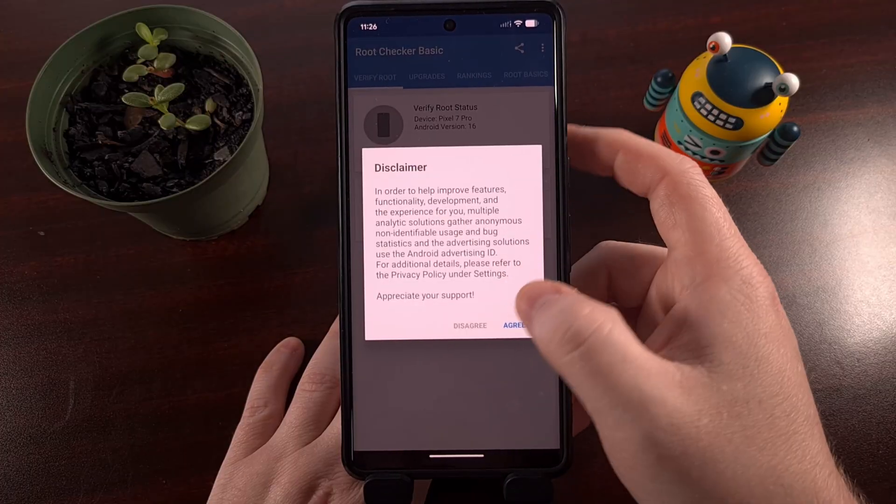
Step: Agree to the disclaimer and verify root, reporting root not properly installed
click(513, 325)
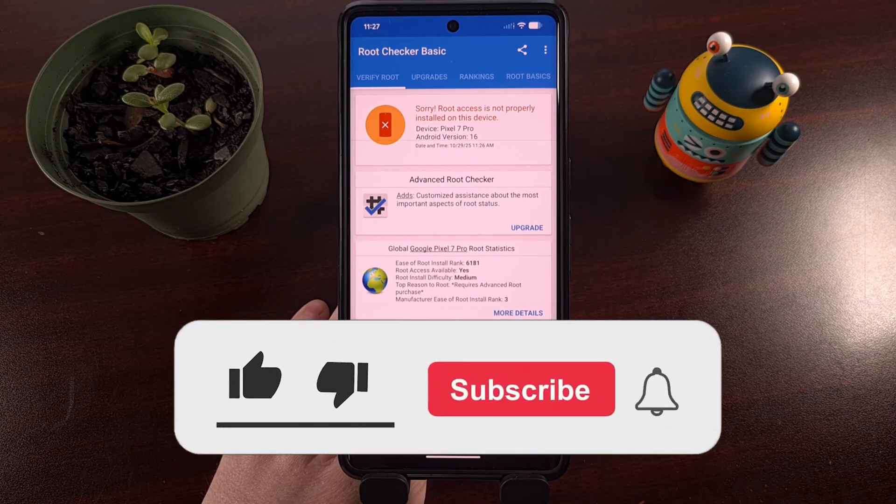
click(521, 389)
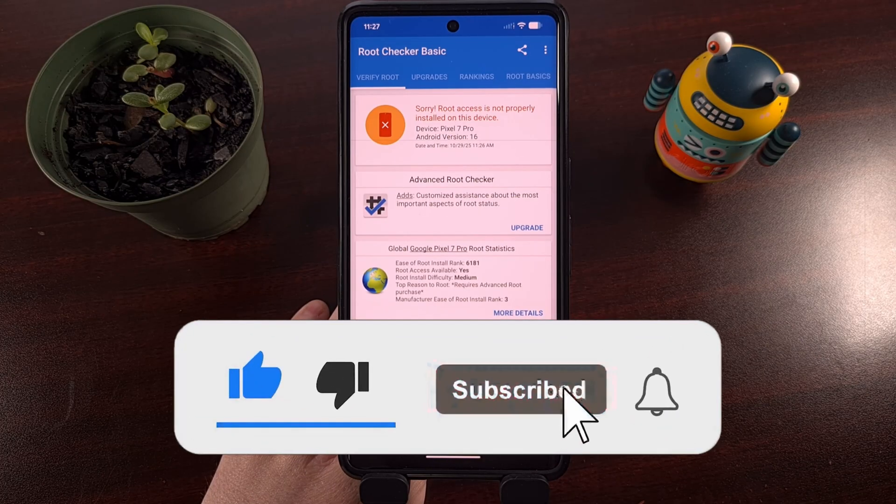